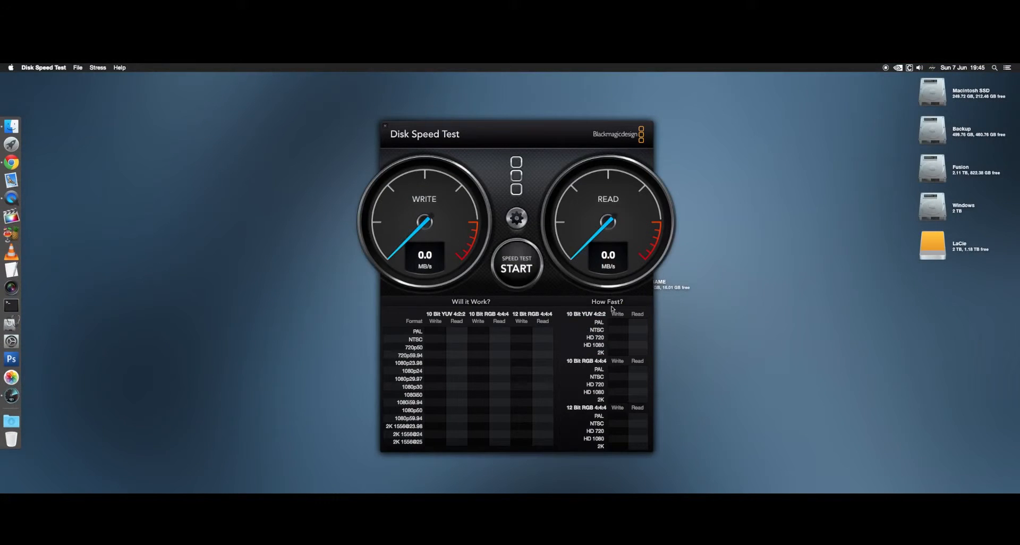
- Run the disk speed test until it shows about 40 MB/s write and 77 MB/s read
click(516, 267)
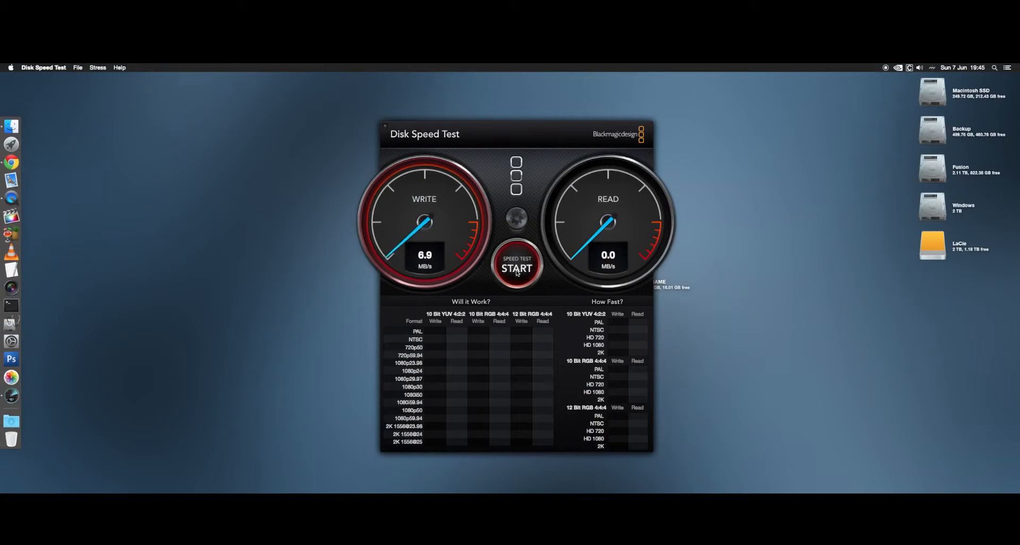
click(516, 268)
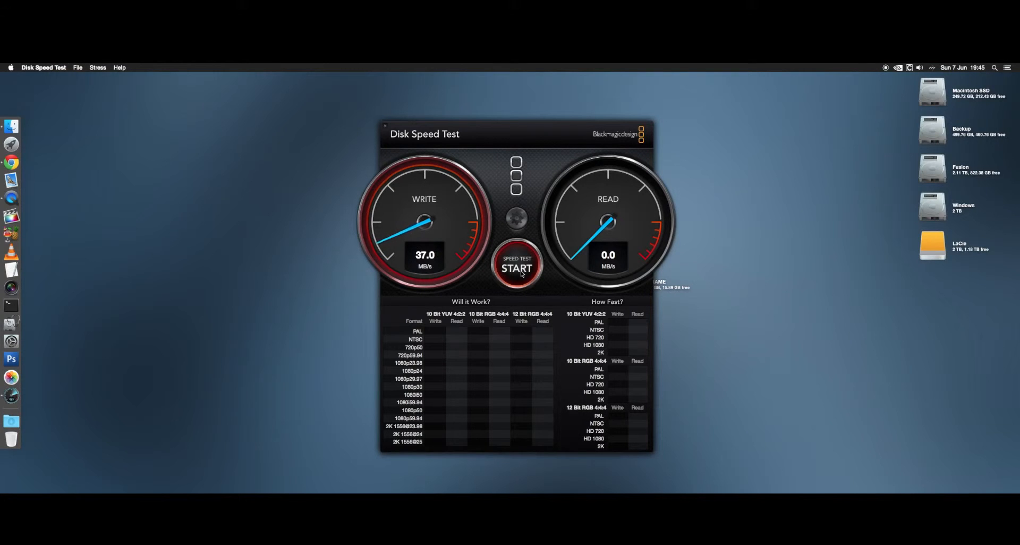
click(516, 268)
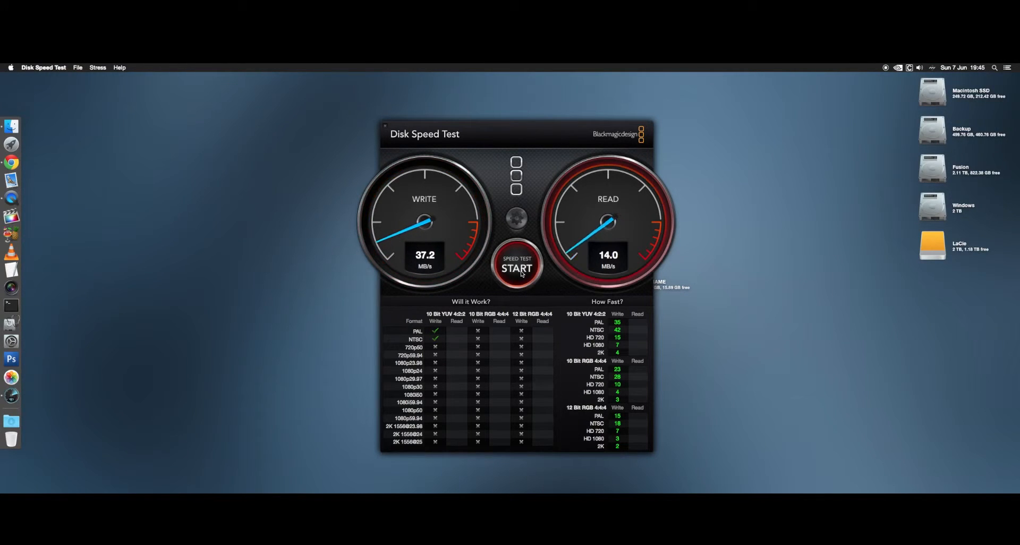
click(516, 267)
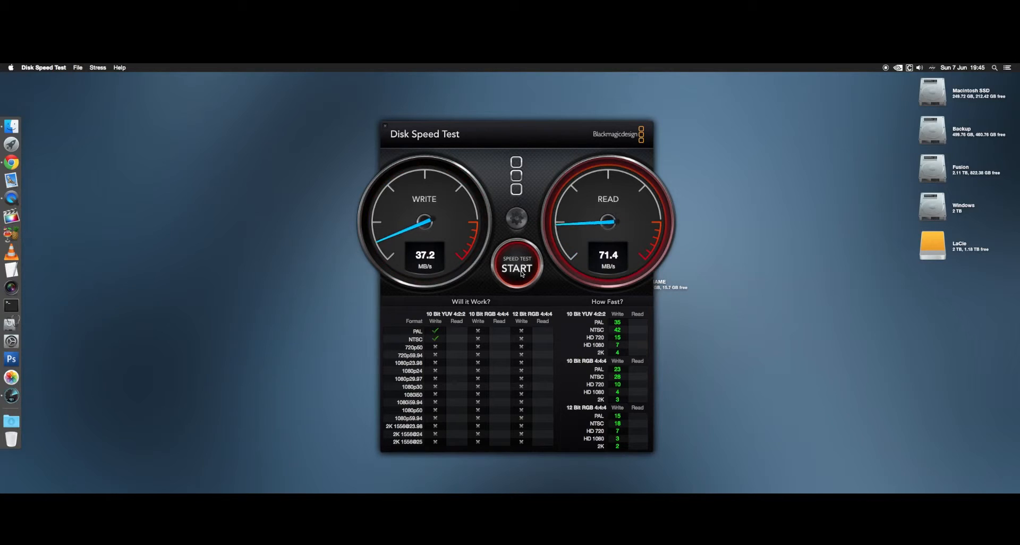
click(516, 266)
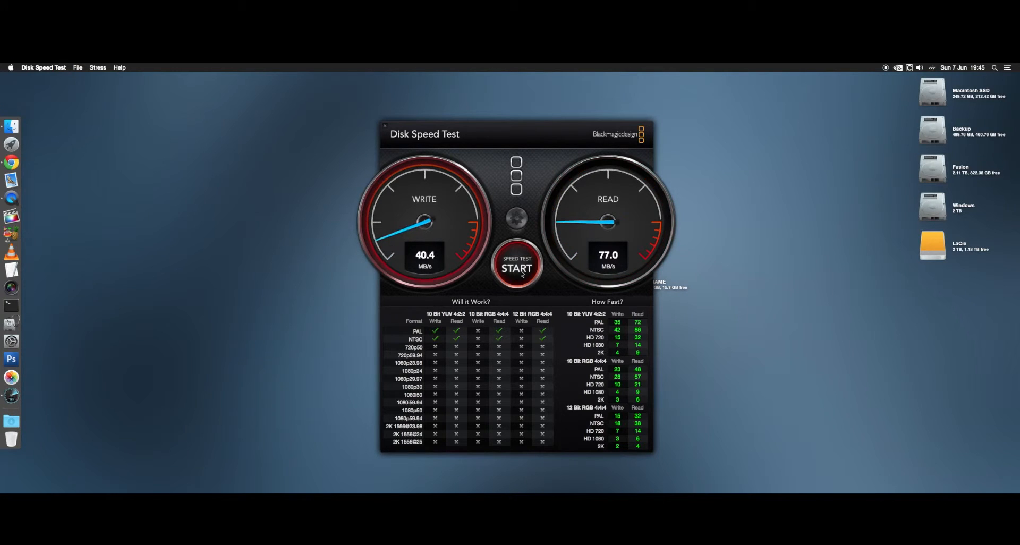